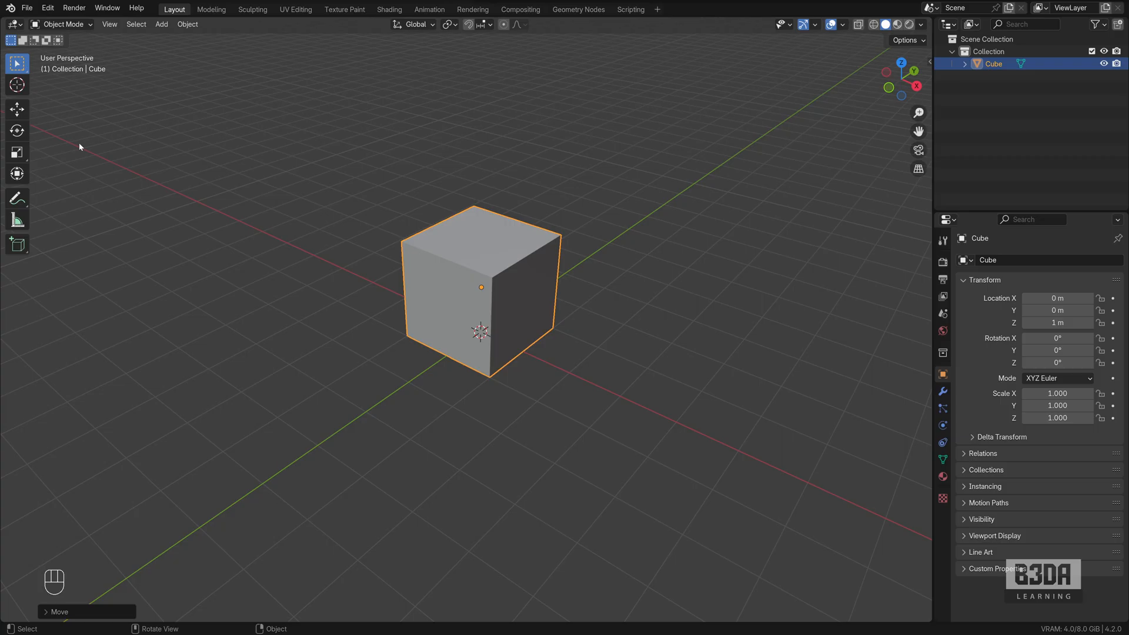
Start a free rotation of the cube, then cancel it to restore its orientation
{"action": "left_click", "coordinate": [17, 130]}
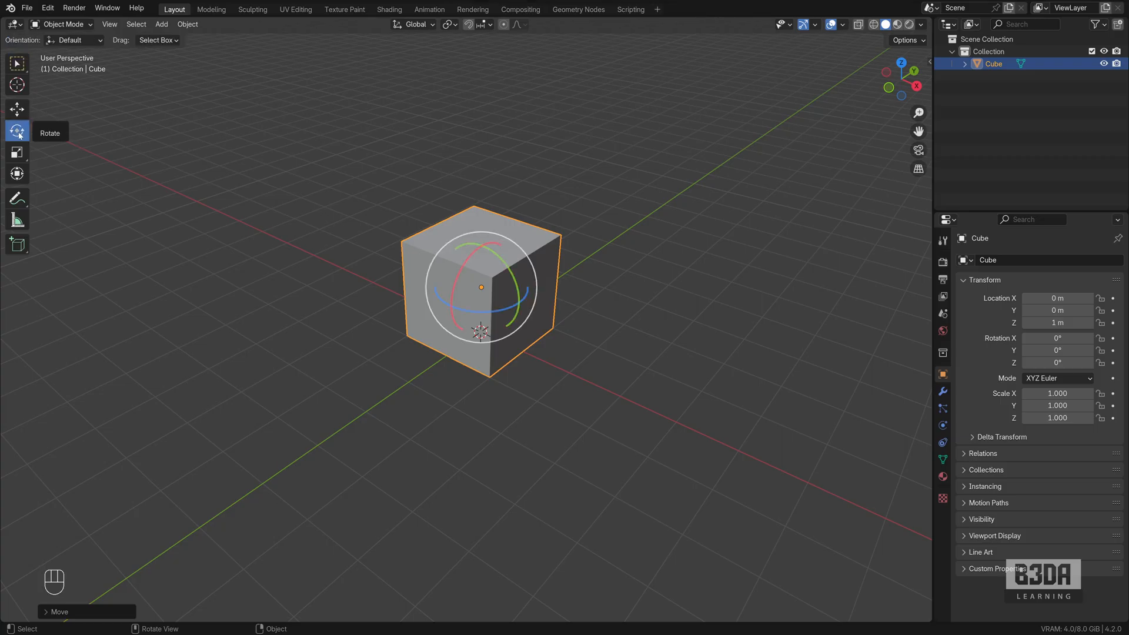
{"action": "mouse_move", "coordinate": [18, 131]}
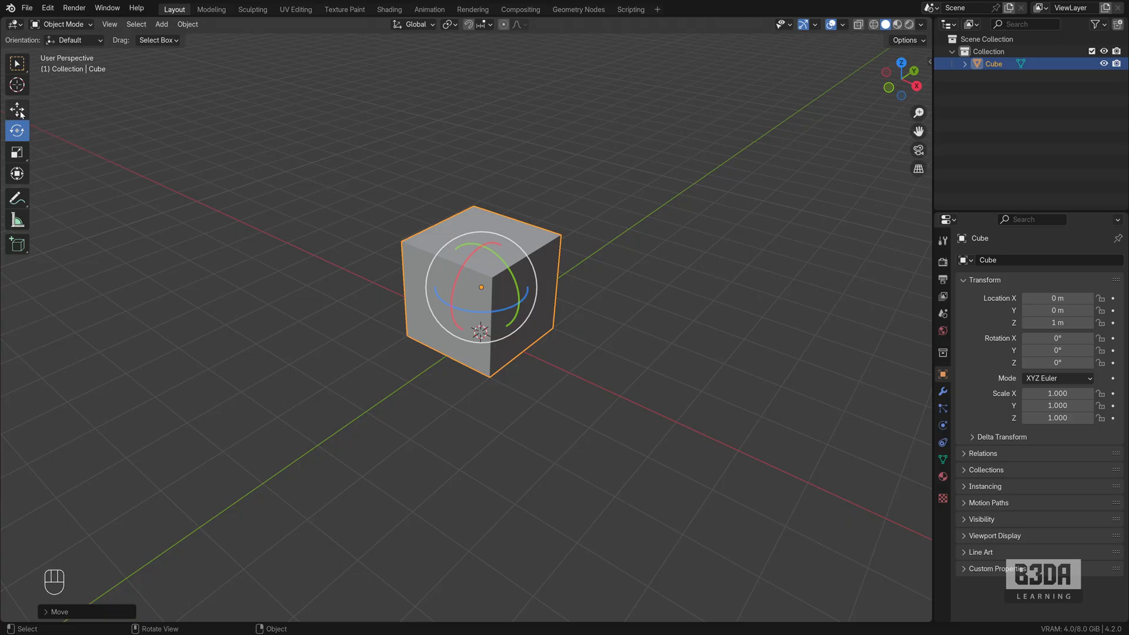
{"action": "key", "text": "r"}
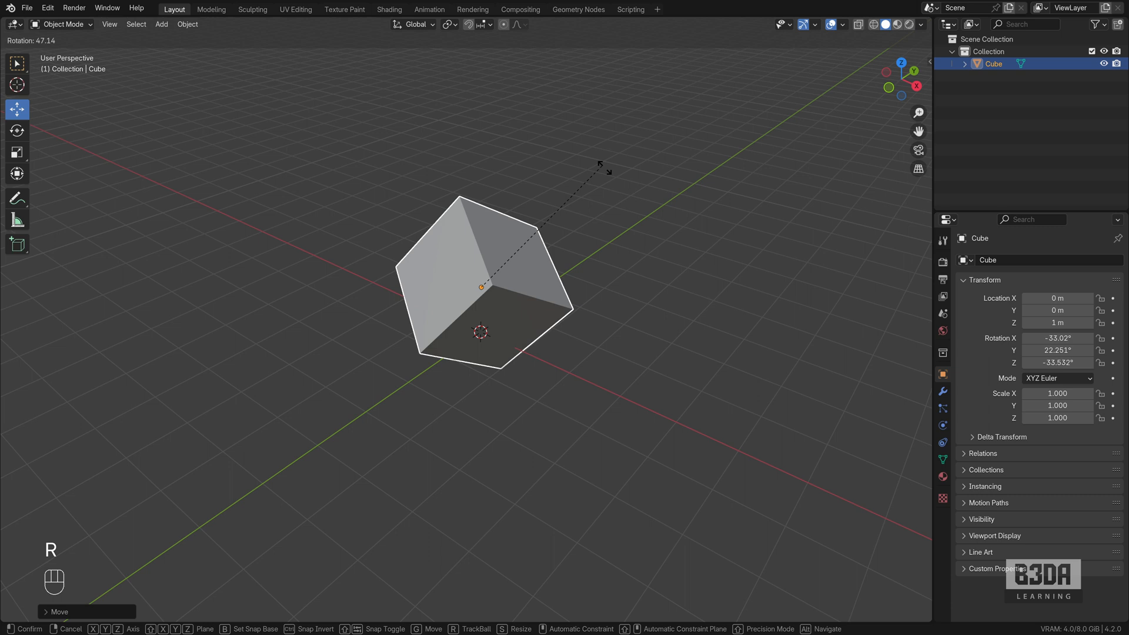
{"action": "mouse_move", "coordinate": [688, 297]}
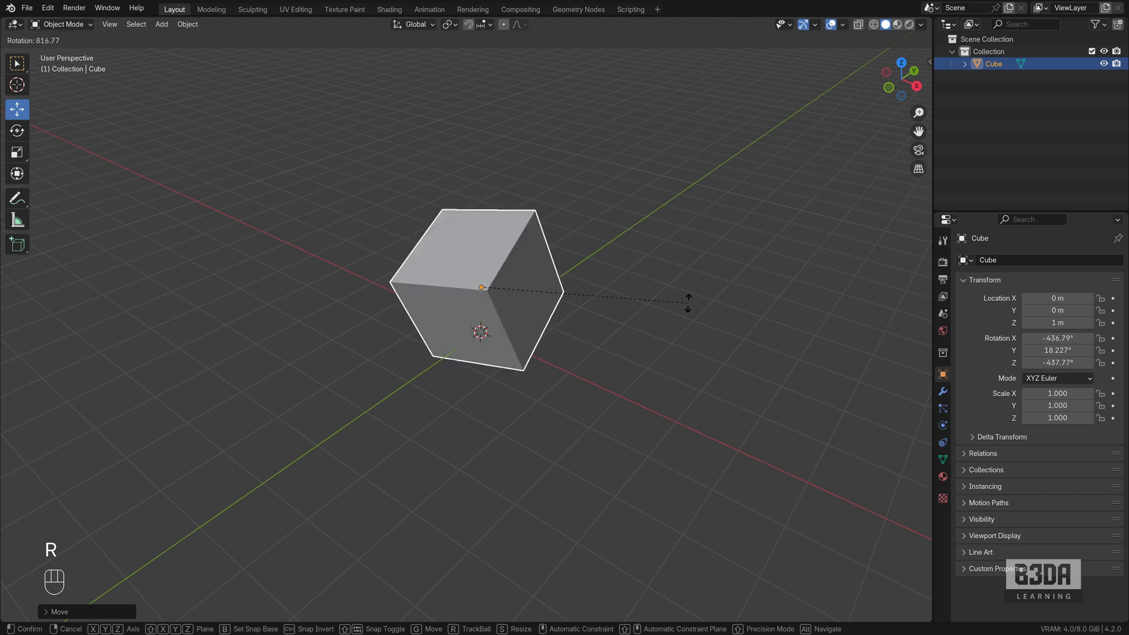
{"action": "key", "text": "Escape"}
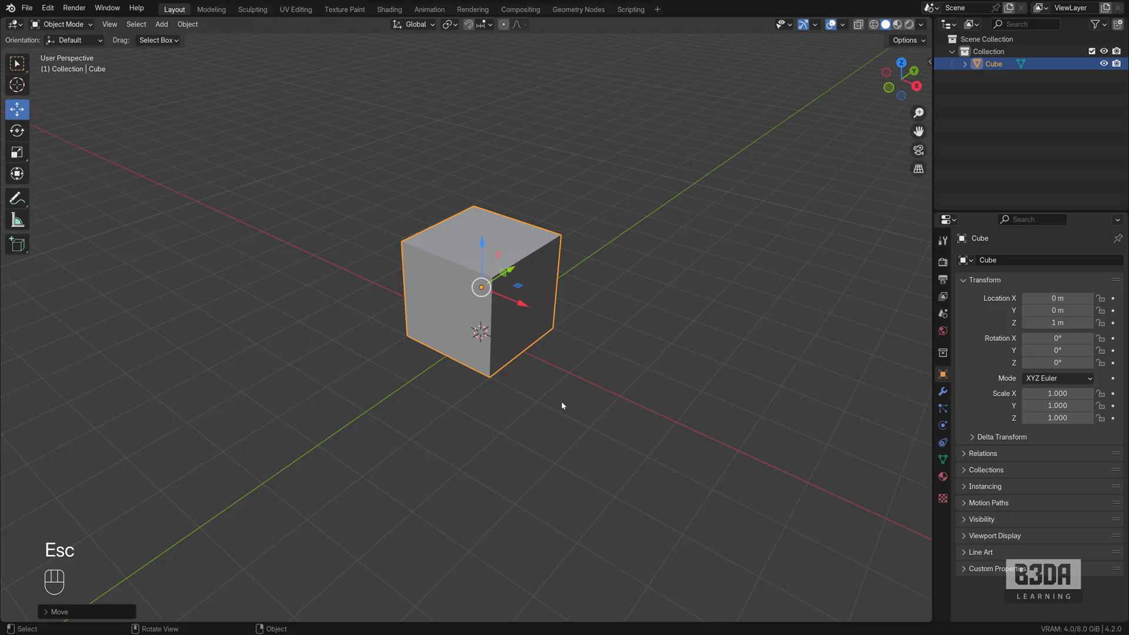
{"action": "key", "text": "Escape"}
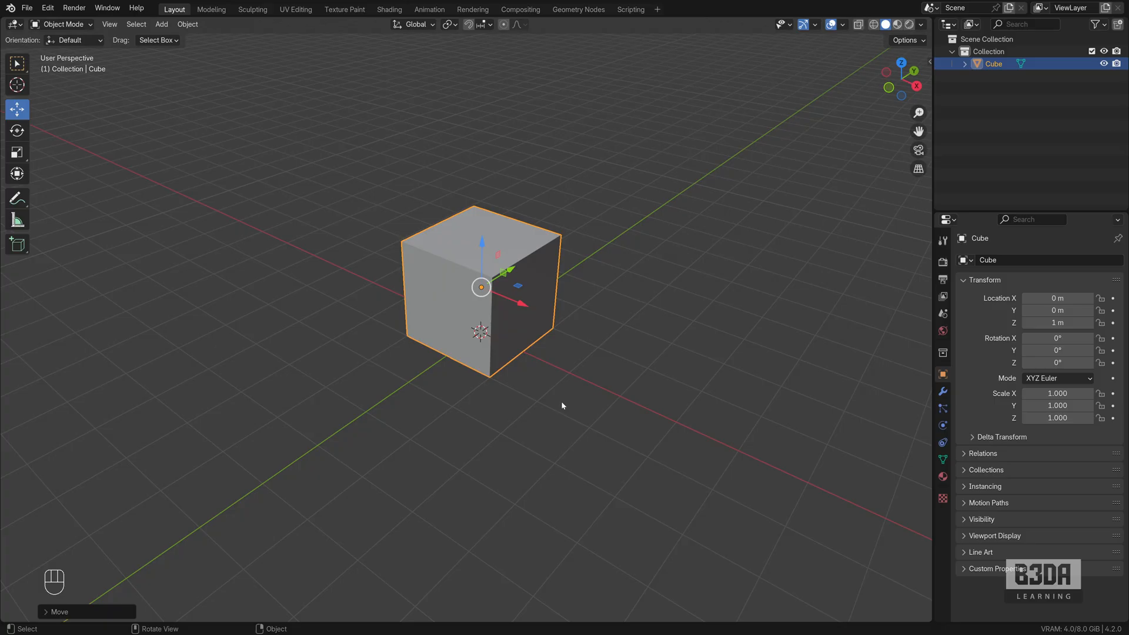
{"action": "mouse_move", "coordinate": [562, 406]}
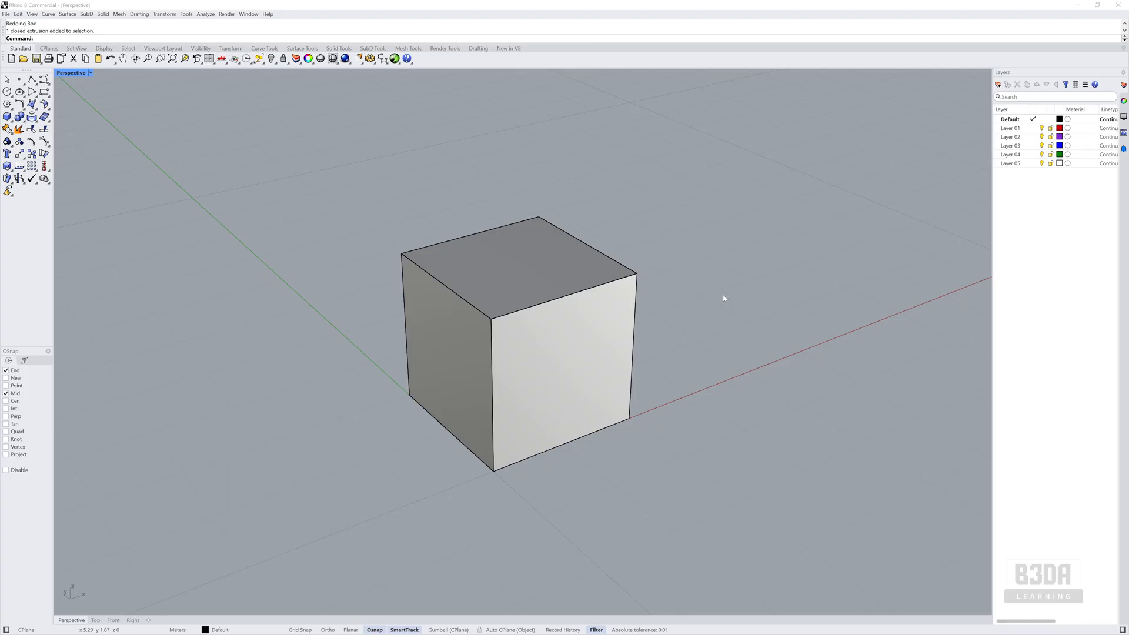
{"action": "mouse_move", "coordinate": [404, 6]}
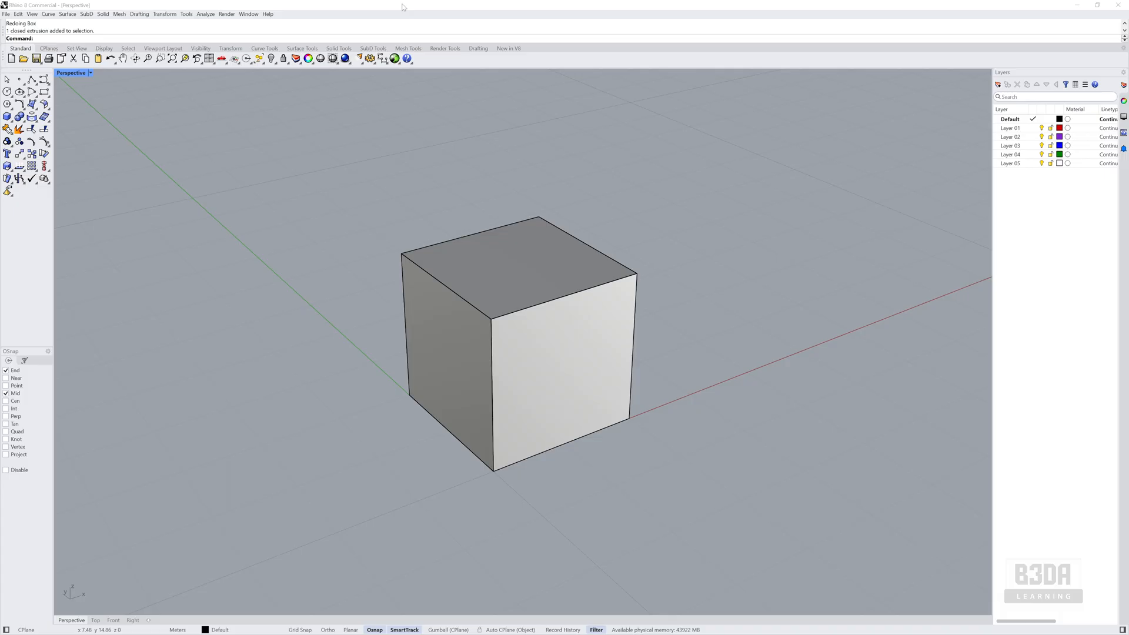
{"action": "mouse_move", "coordinate": [58, 176]}
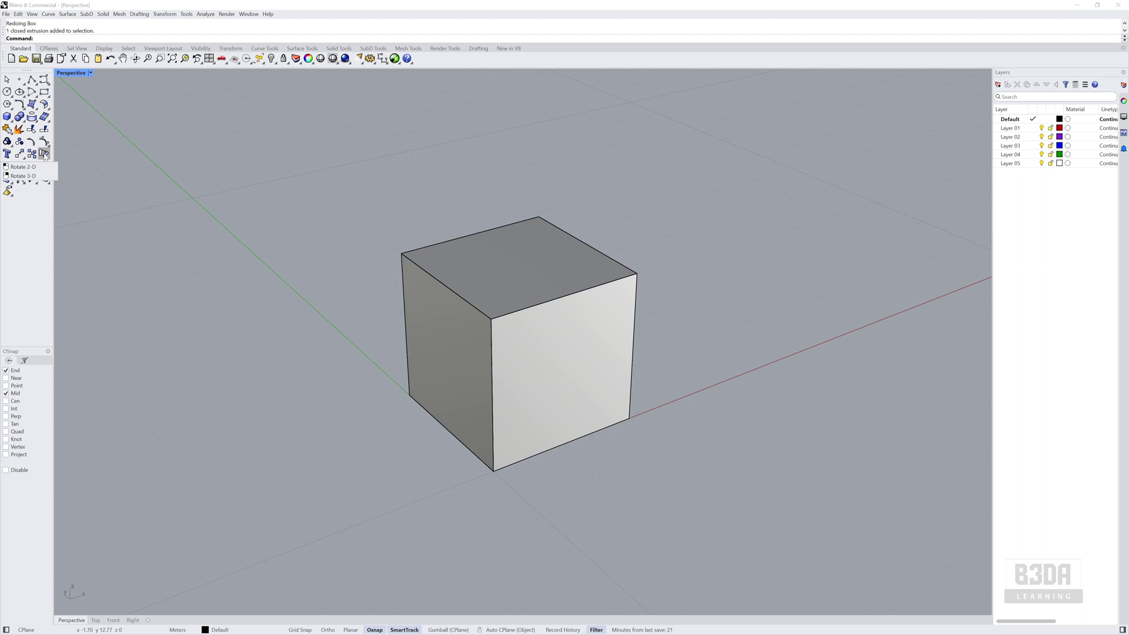
{"action": "mouse_move", "coordinate": [51, 231]}
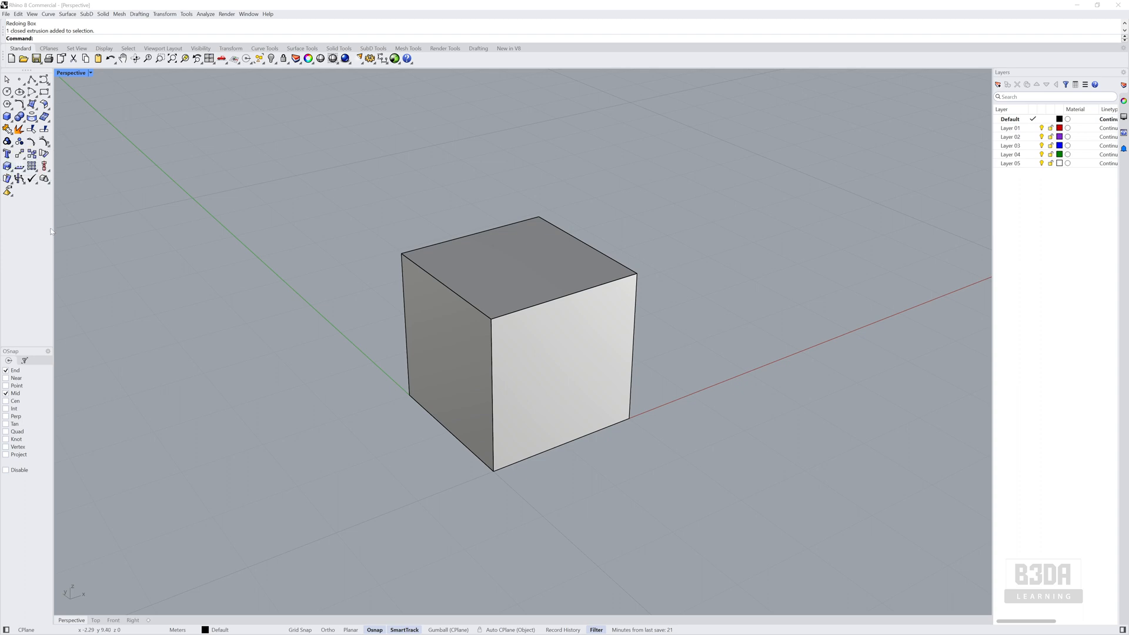
{"action": "mouse_move", "coordinate": [31, 153]}
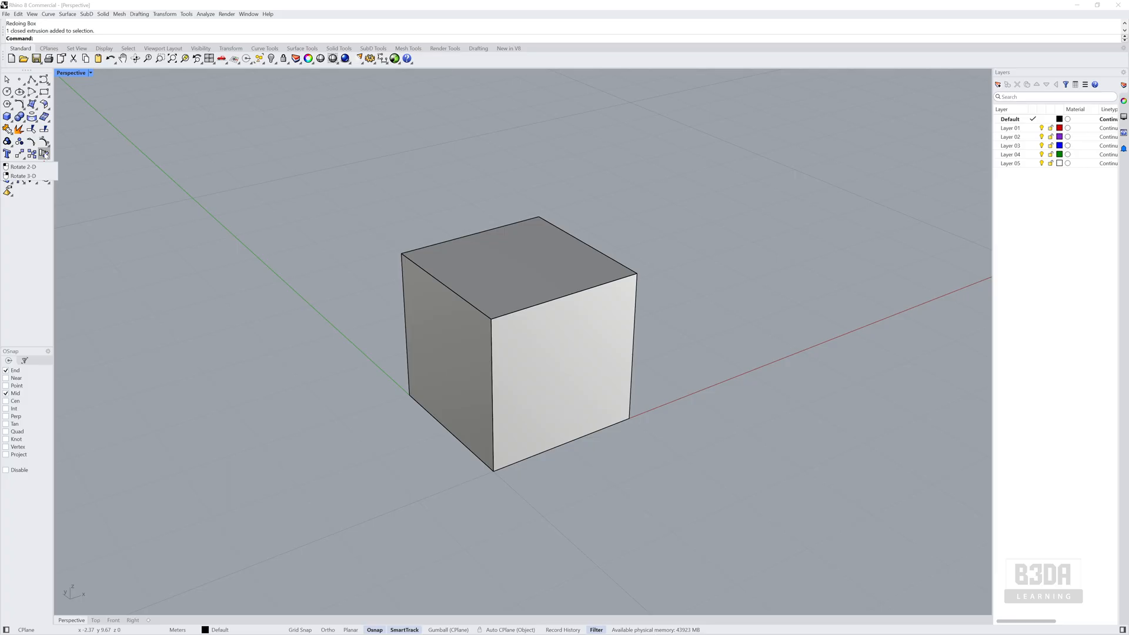
Rotate the cube in 2-D about its bottom corner by about -43.86°
{"action": "left_click", "coordinate": [519, 338]}
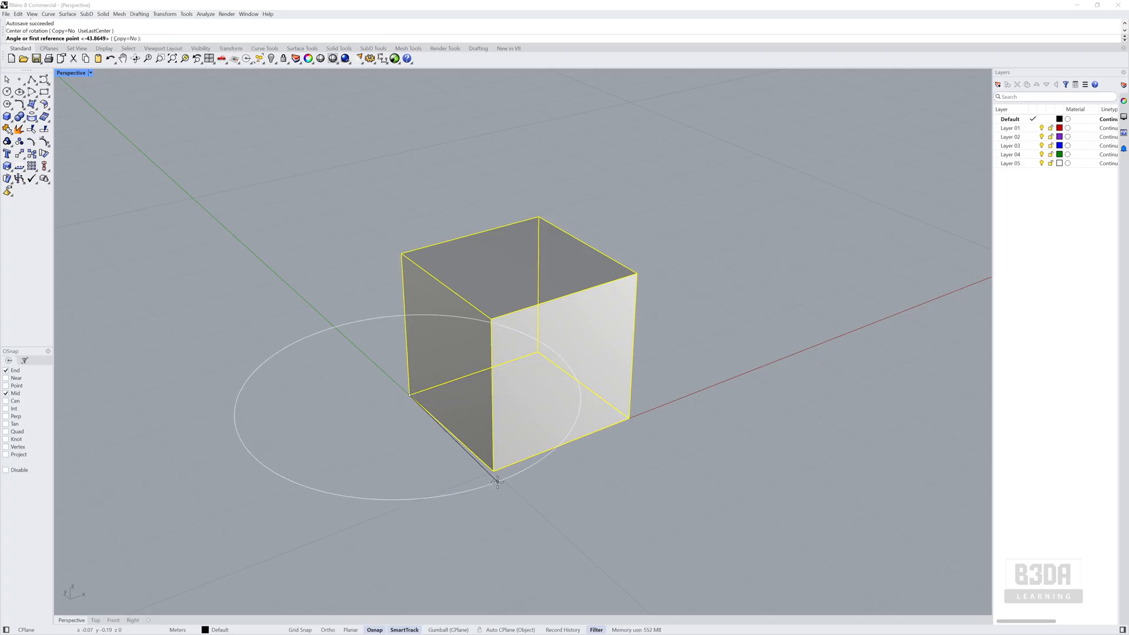
{"action": "left_click", "coordinate": [496, 482]}
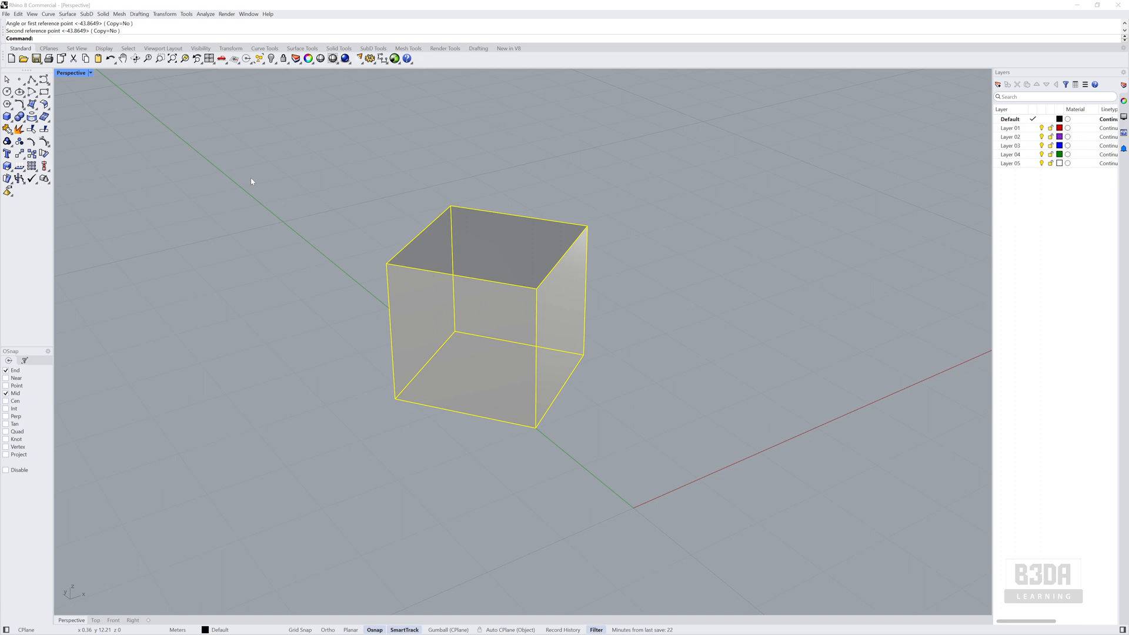
{"action": "mouse_move", "coordinate": [241, 181]}
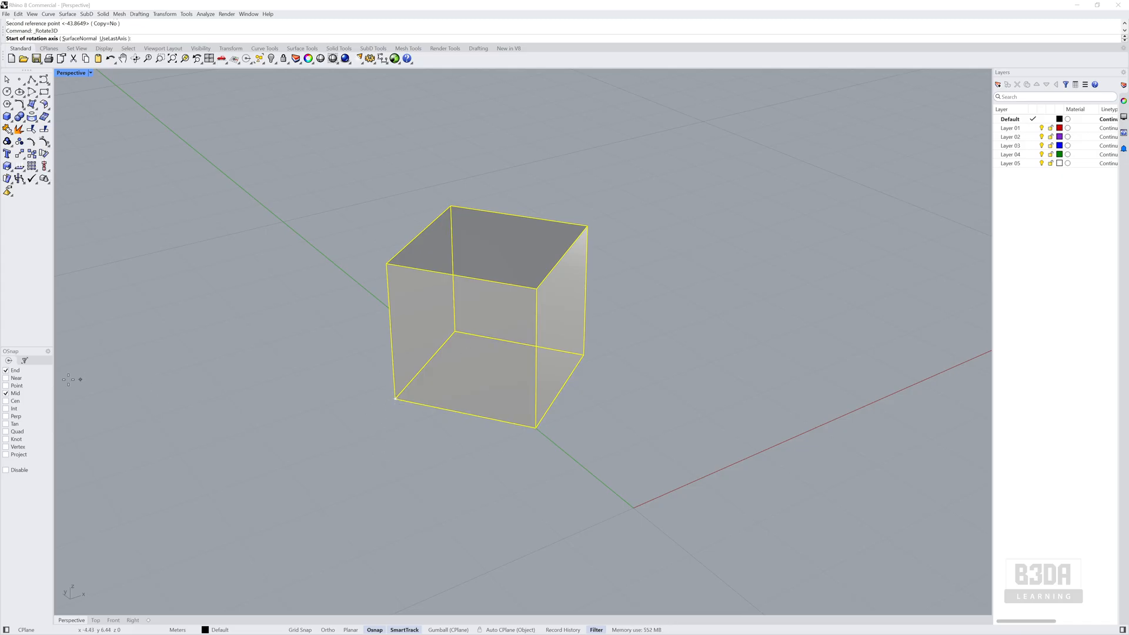
{"action": "mouse_move", "coordinate": [395, 400]}
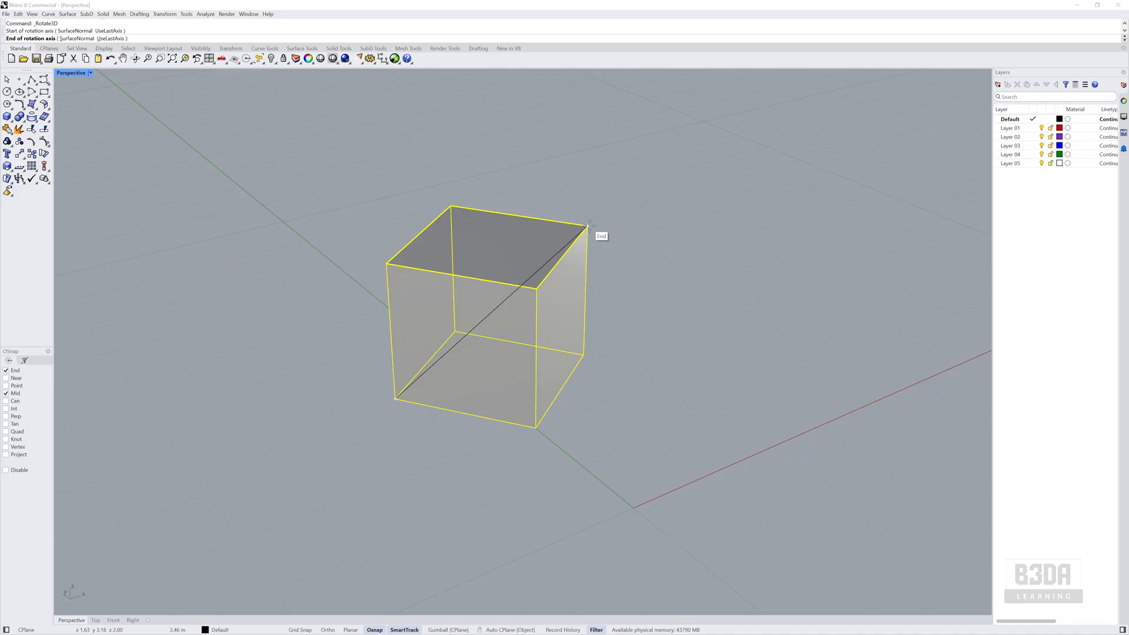
Set the 3-D rotation axis end at the cube's top corner
{"action": "left_click", "coordinate": [588, 227]}
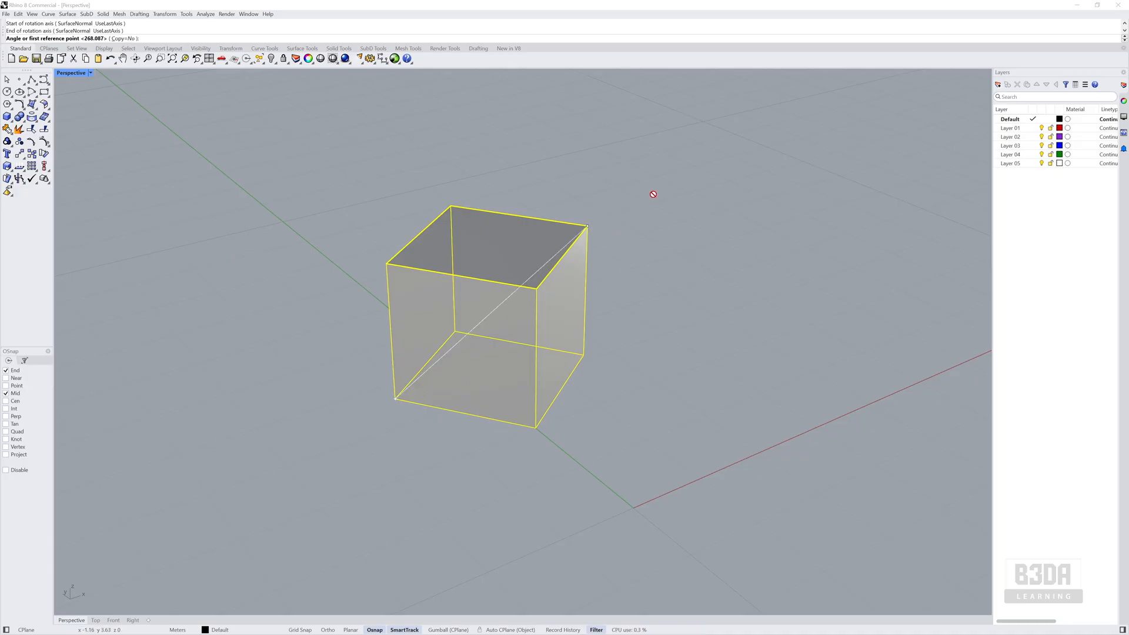